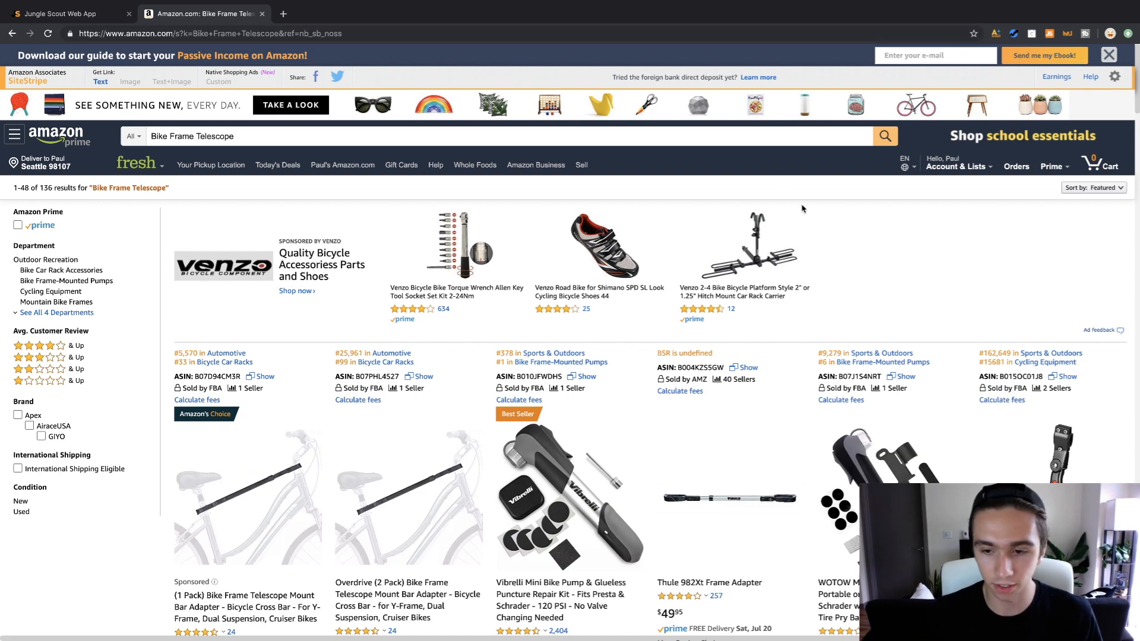
# Scroll the Bike Frame Telescope results with Jungle Scout showing 173 average monthly sales
pyautogui.scroll(-3)
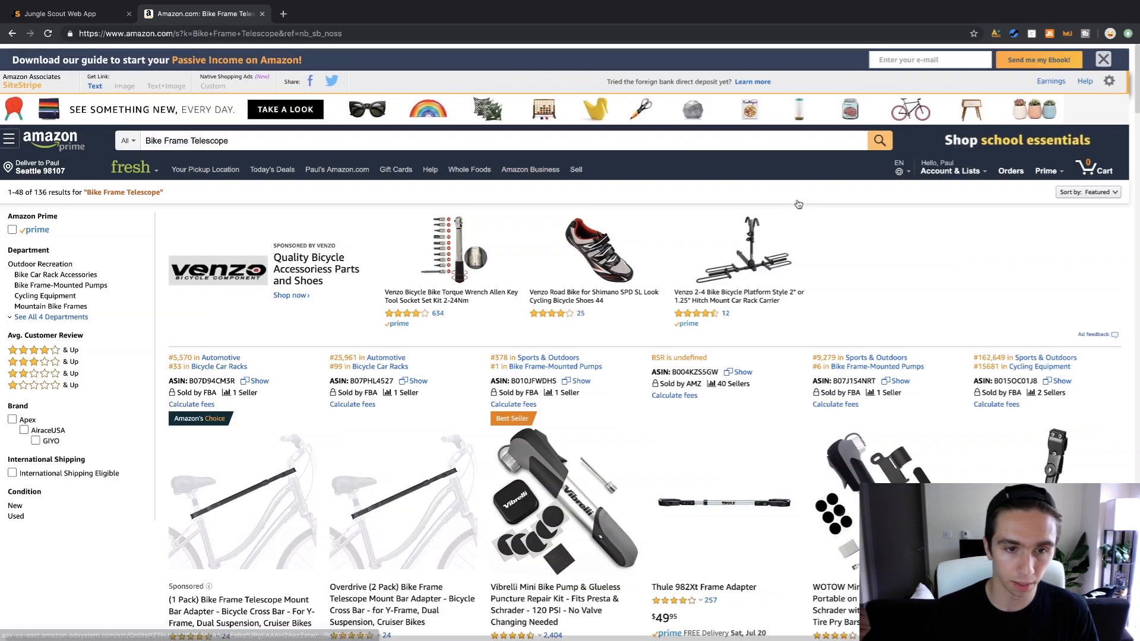
pyautogui.scroll(-3)
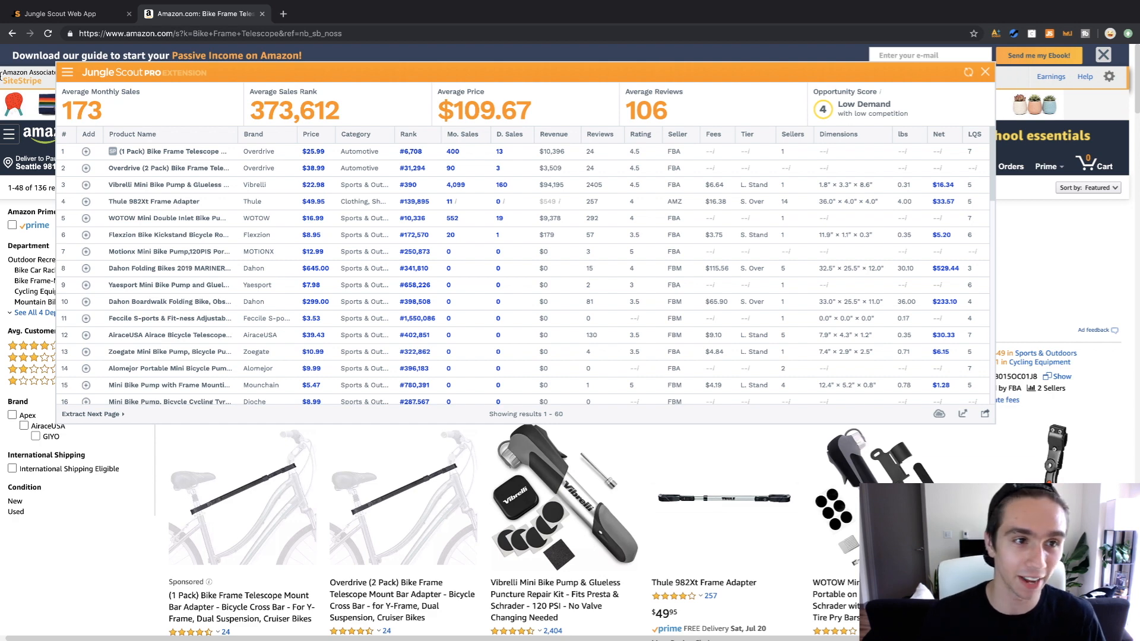
# Shrink the Jungle Scout panel and centre it over the Amazon results page
pyautogui.click(66, 72)
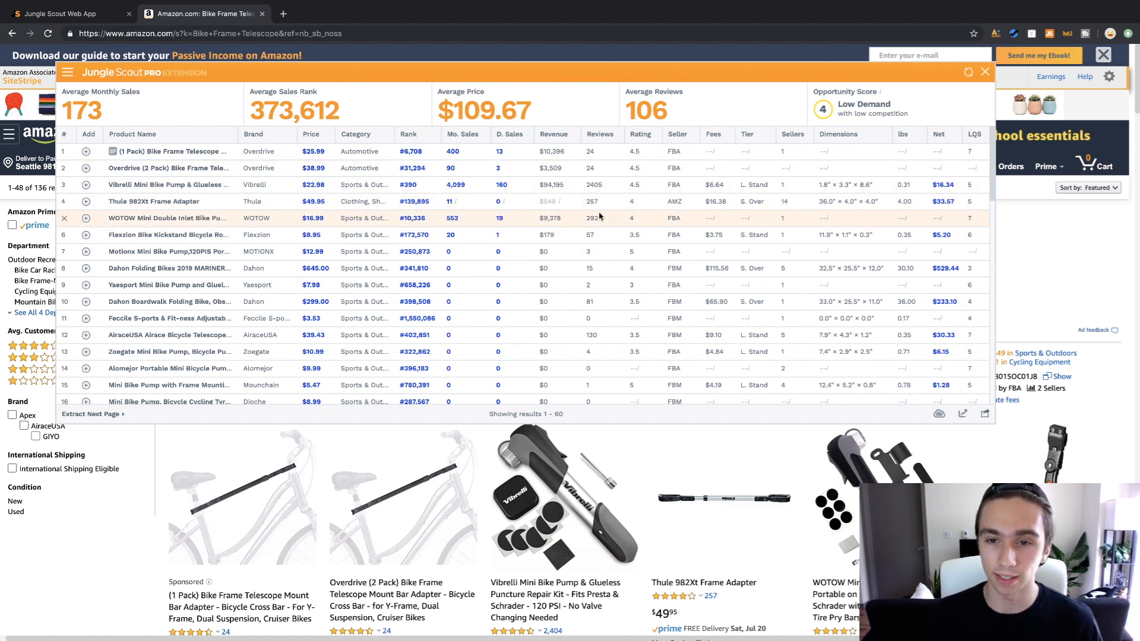
pyautogui.moveTo(600, 218)
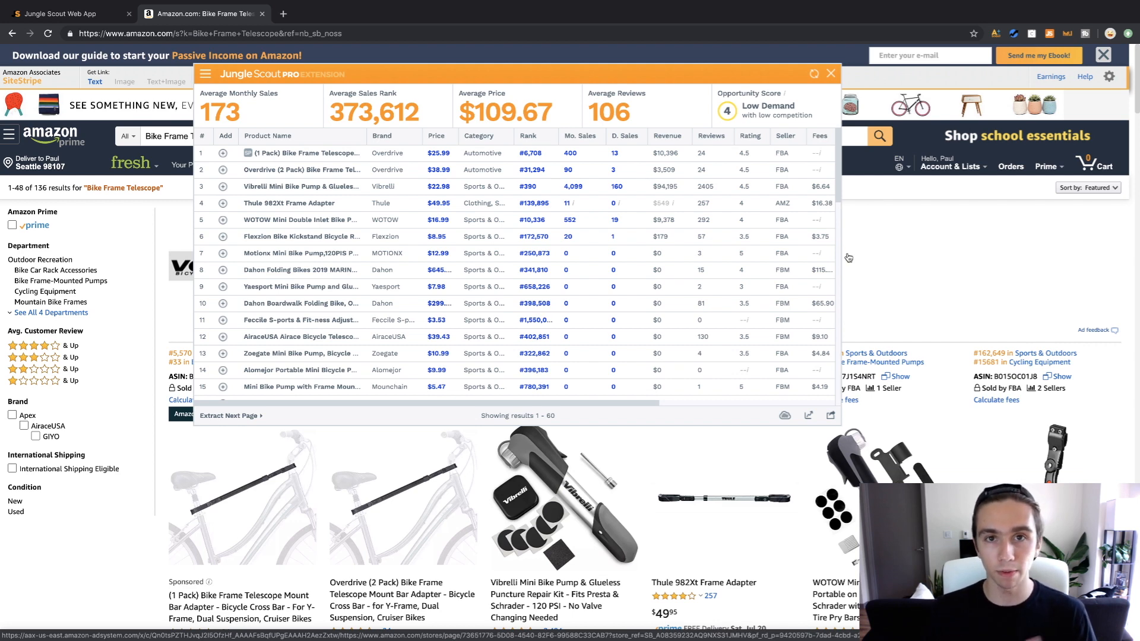
pyautogui.moveTo(833, 263)
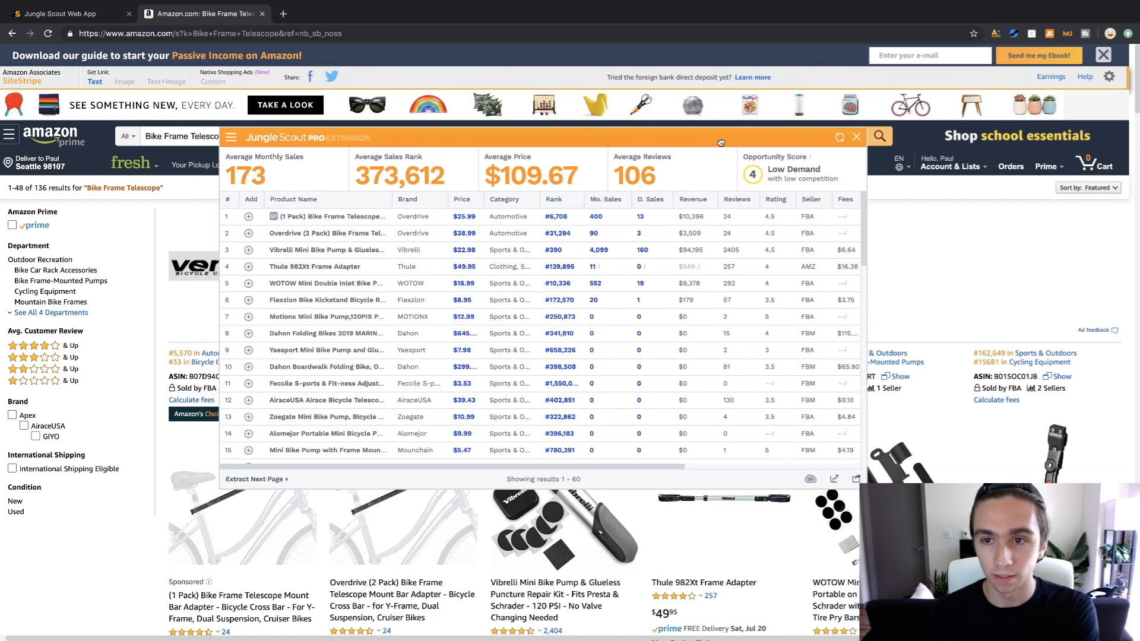
pyautogui.moveTo(545, 137)
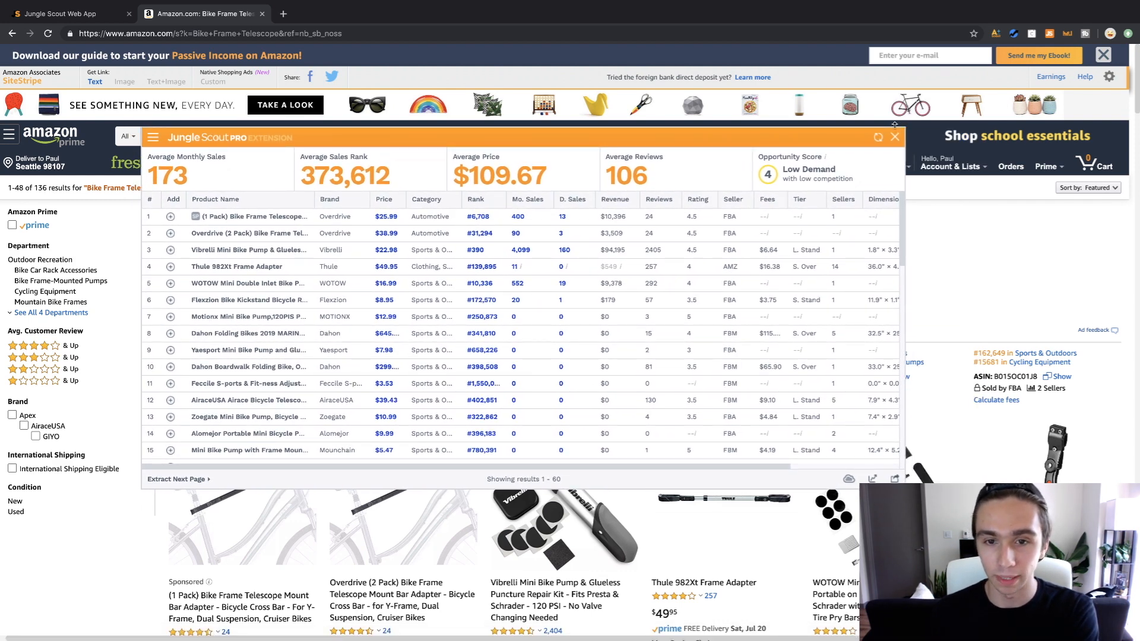
pyautogui.moveTo(567, 181)
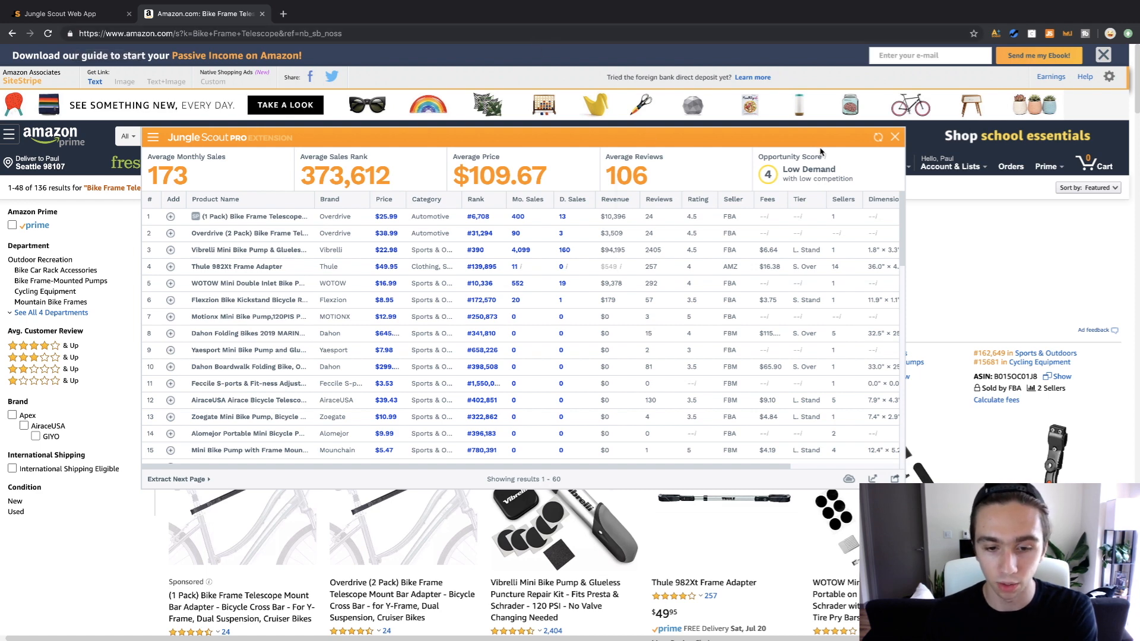
pyautogui.moveTo(903, 149)
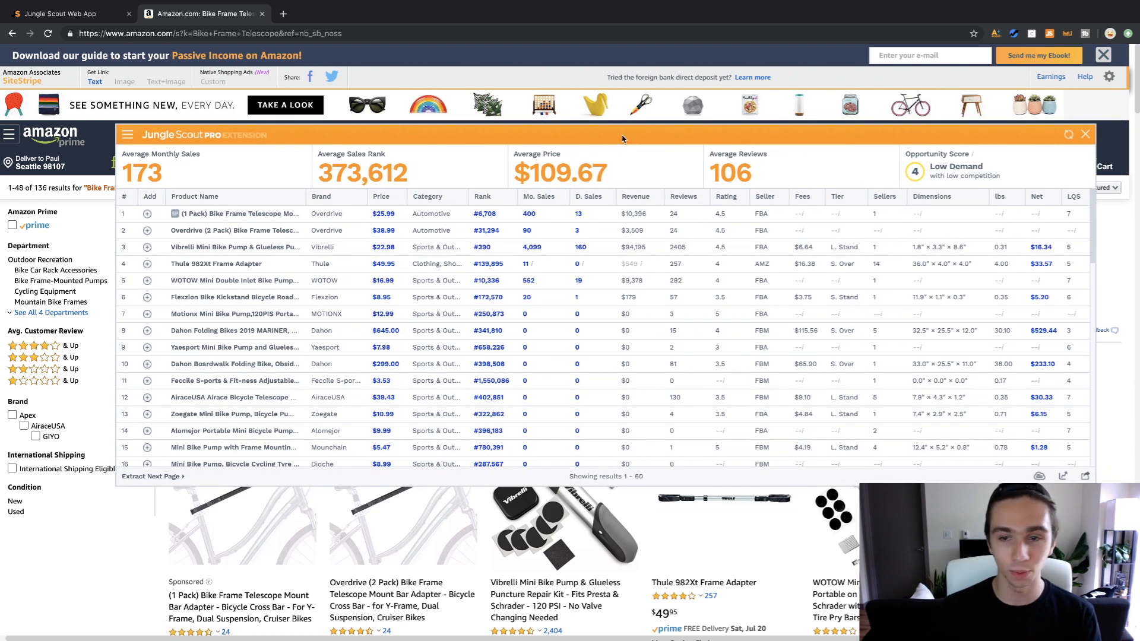
# Open the table's column display preferences from the extension's settings menu
pyautogui.click(127, 135)
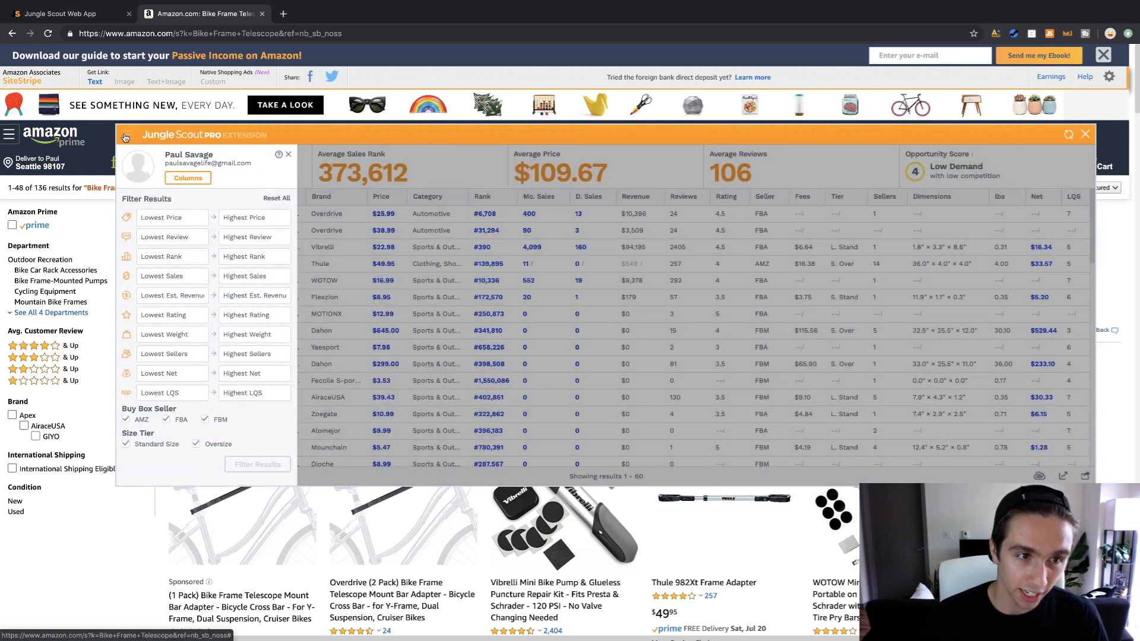
pyautogui.click(127, 136)
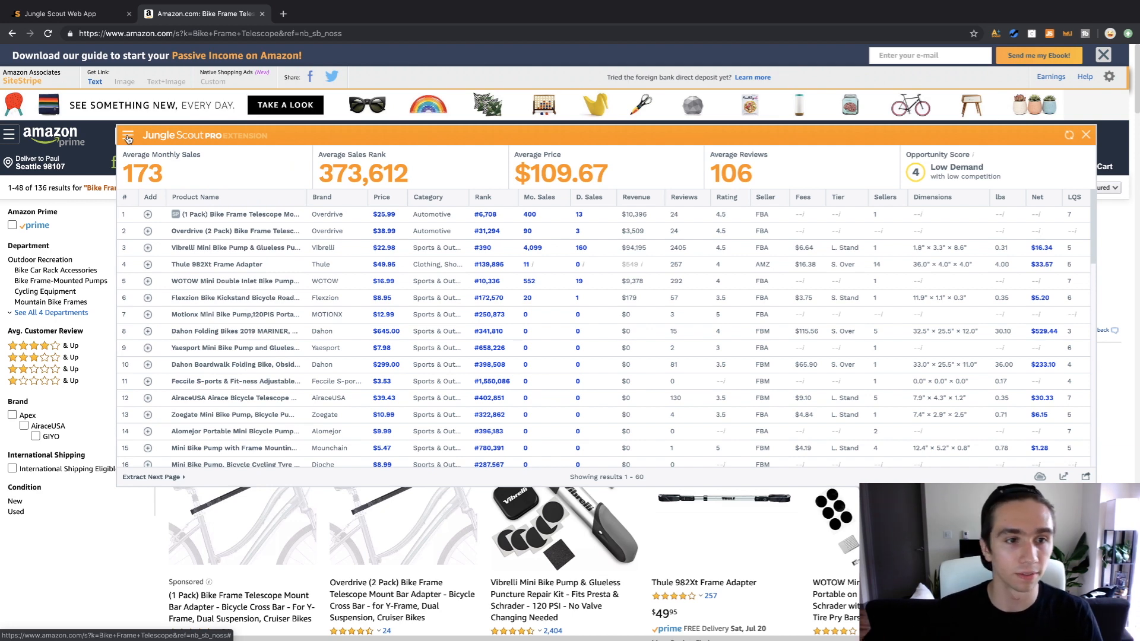
pyautogui.click(126, 136)
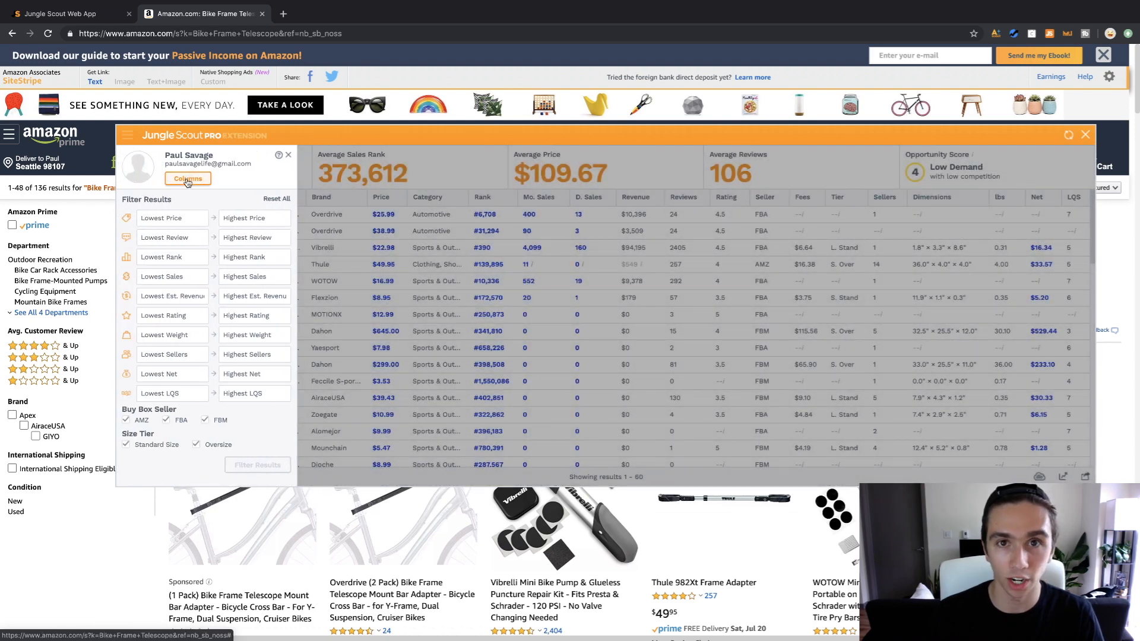
pyautogui.moveTo(187, 183)
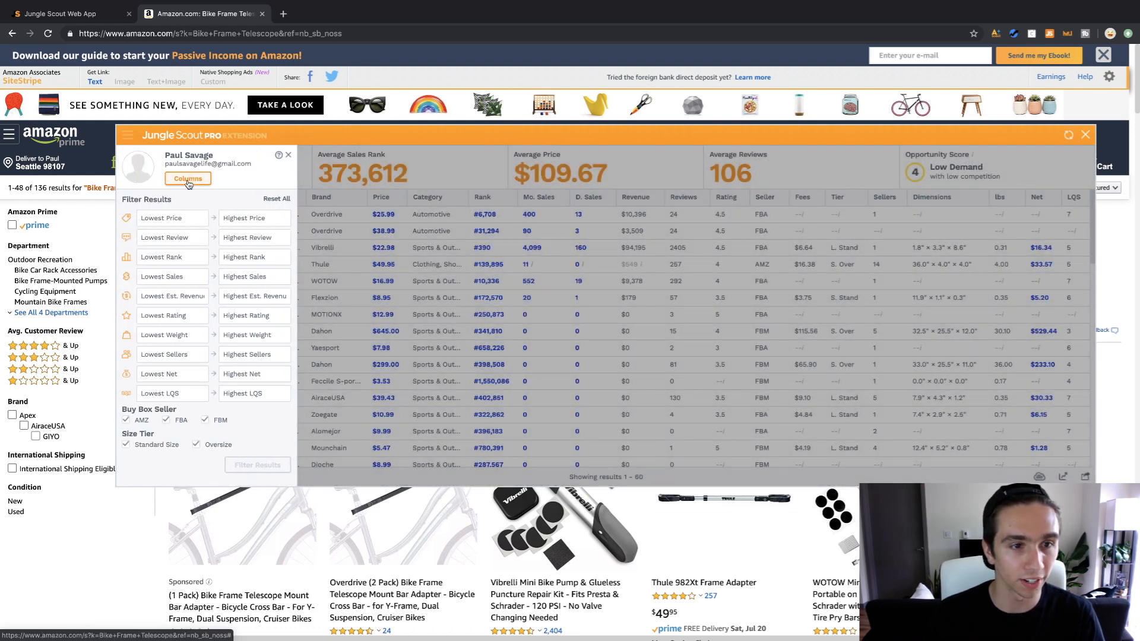
pyautogui.click(188, 178)
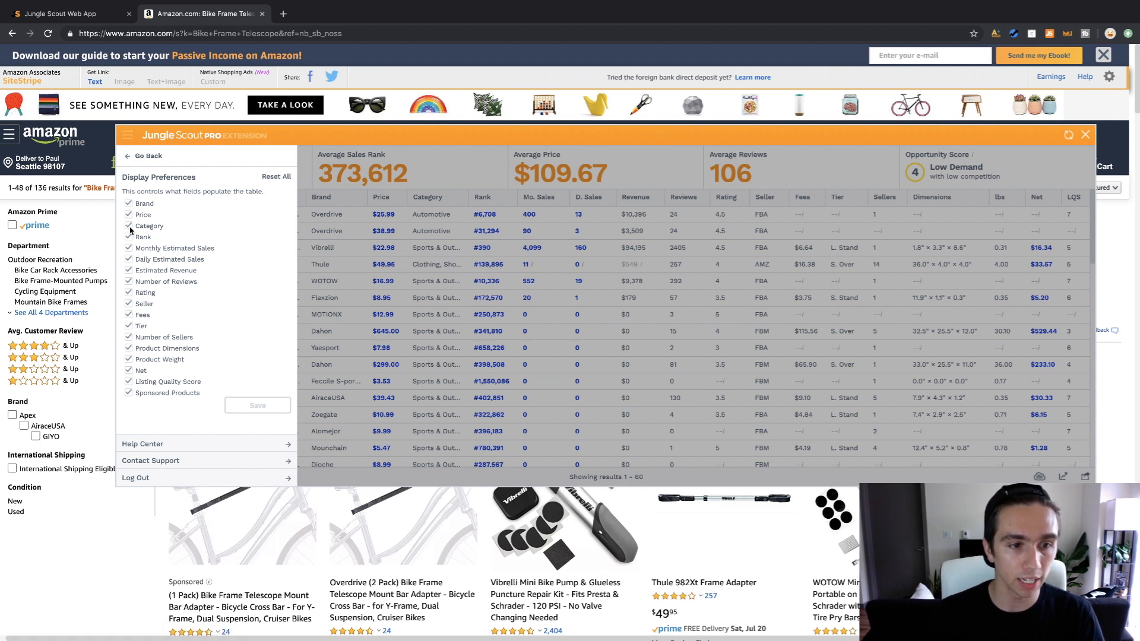
# Hide Category, Listing Quality Score, Sponsored Products and another column, then close the panel
pyautogui.click(128, 237)
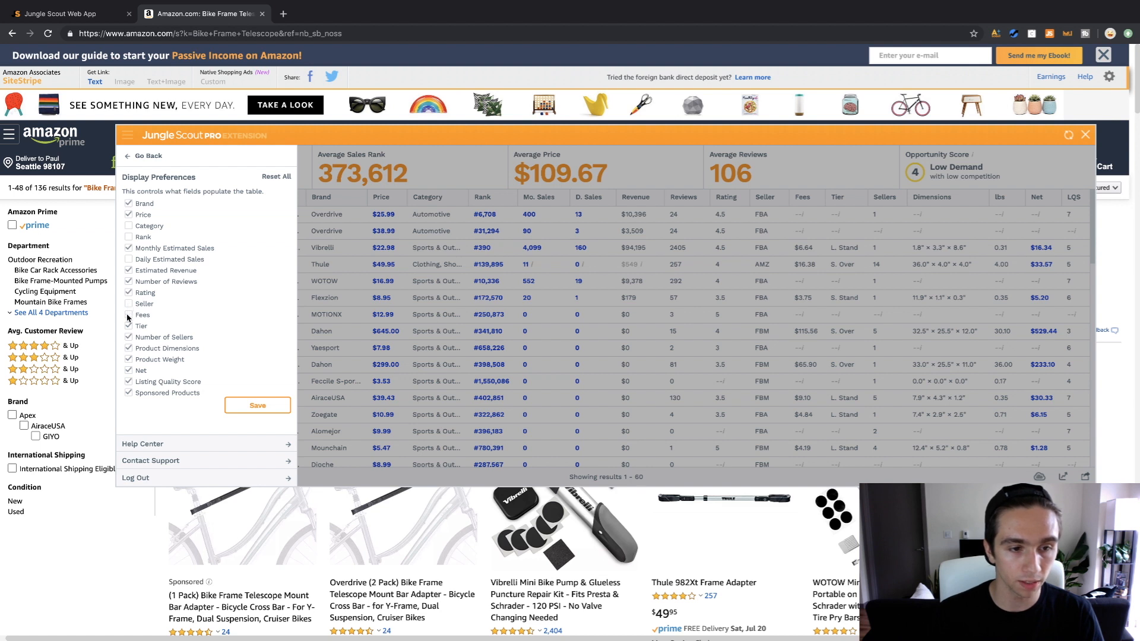
pyautogui.click(128, 315)
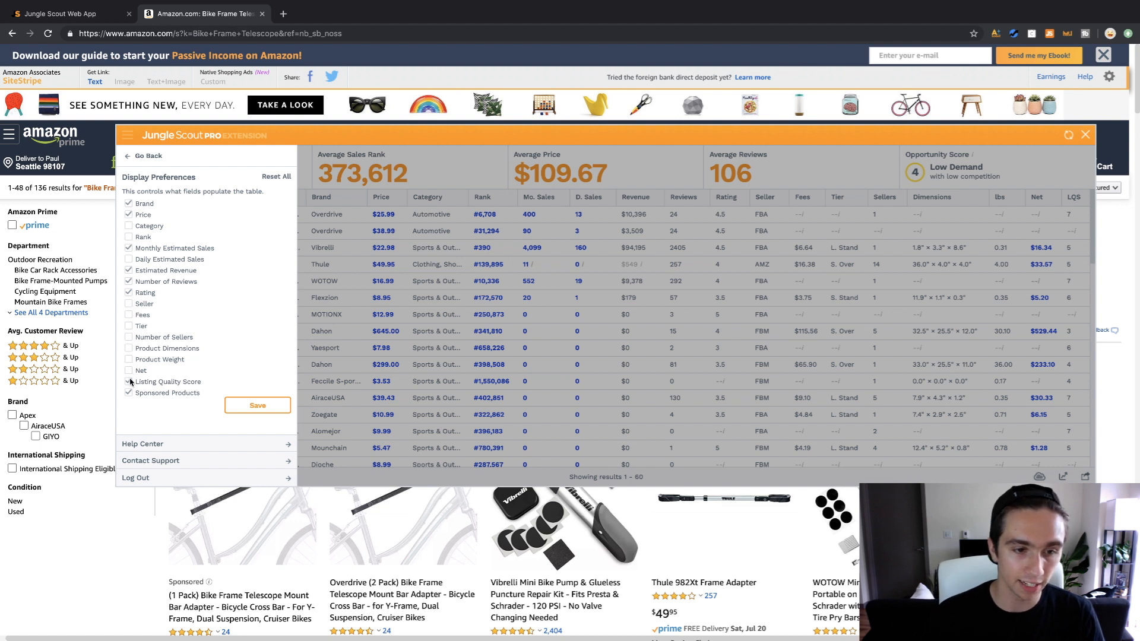
pyautogui.click(128, 392)
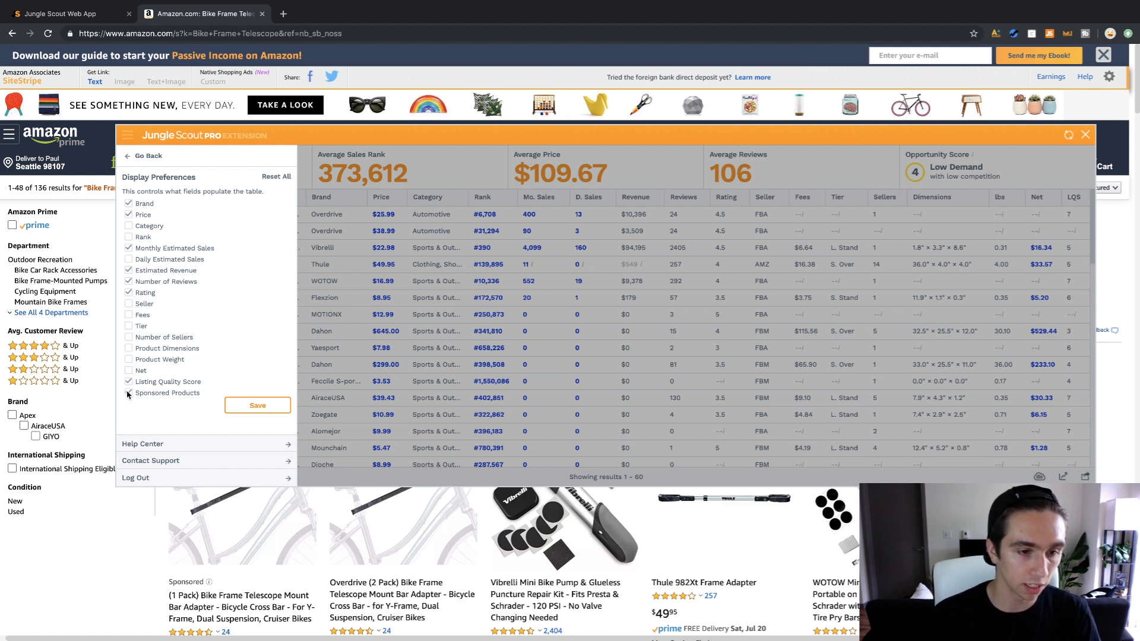
pyautogui.click(128, 392)
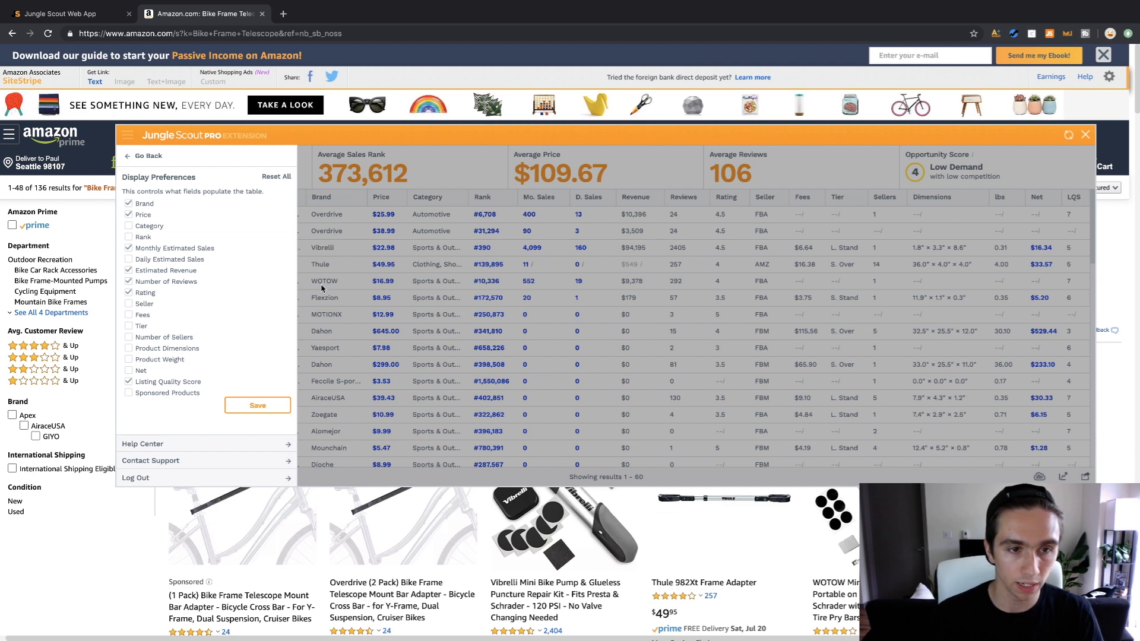
pyautogui.click(257, 405)
pyautogui.write('bike teaching handle')
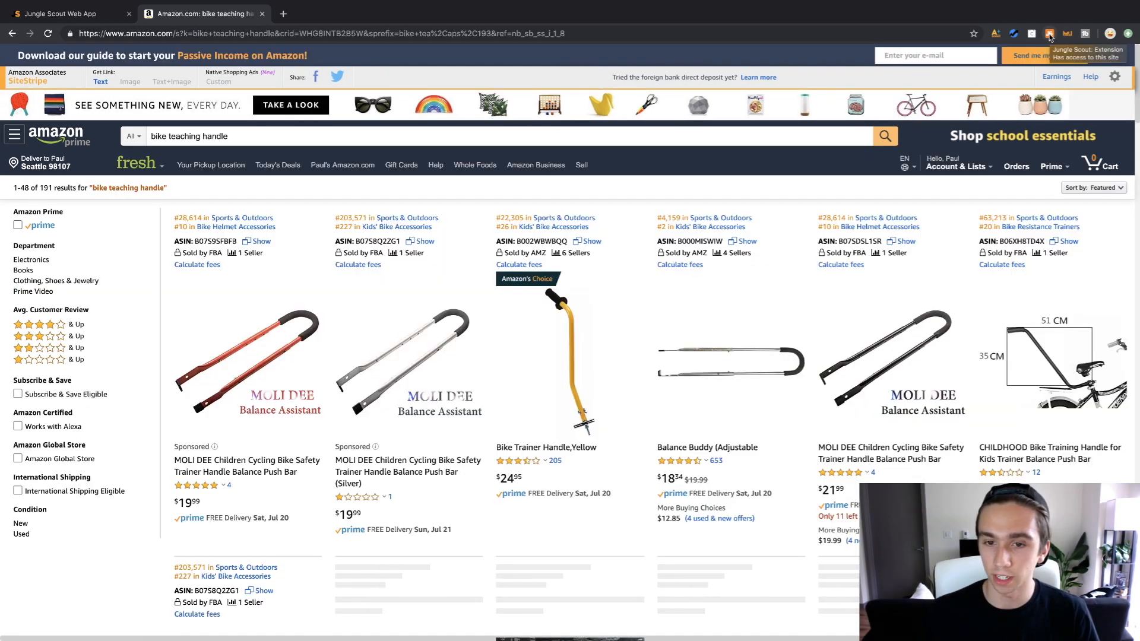
# Launch Jungle Scout on the bike teaching handle results, extracting 48 products
pyautogui.click(1049, 33)
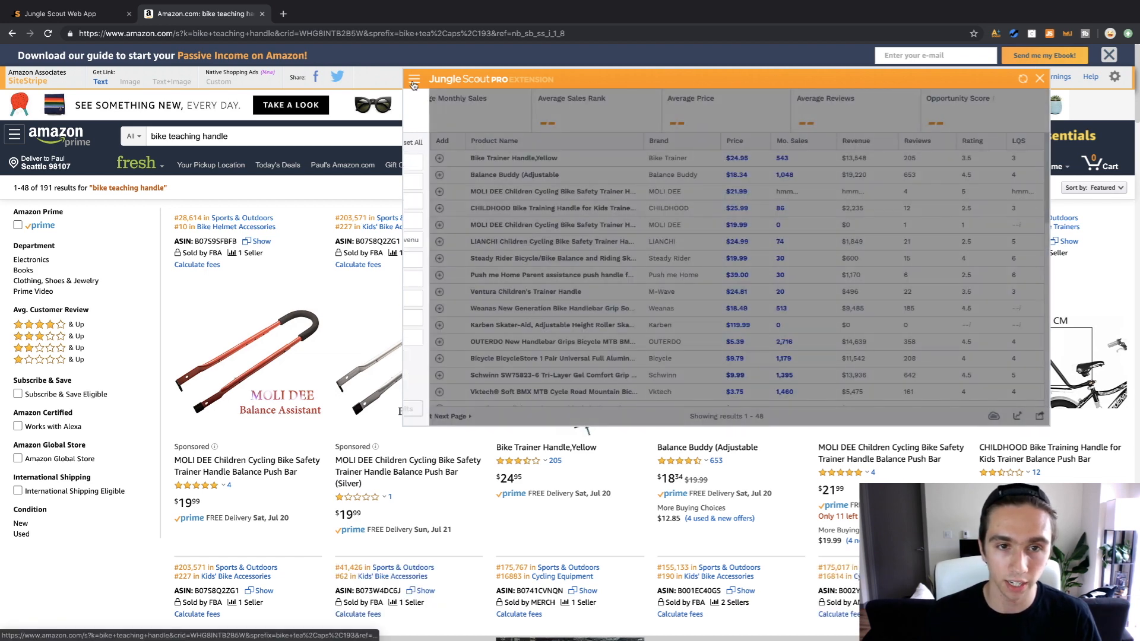
# Choose the table's displayed fields through Columns in the side menu
pyautogui.click(414, 78)
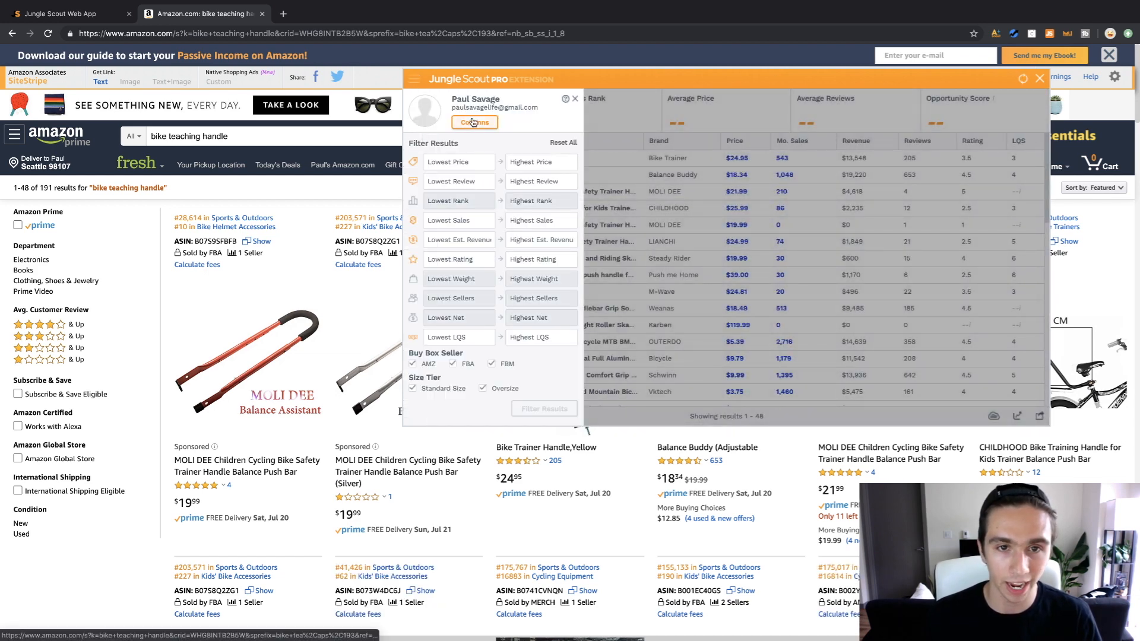
pyautogui.click(474, 122)
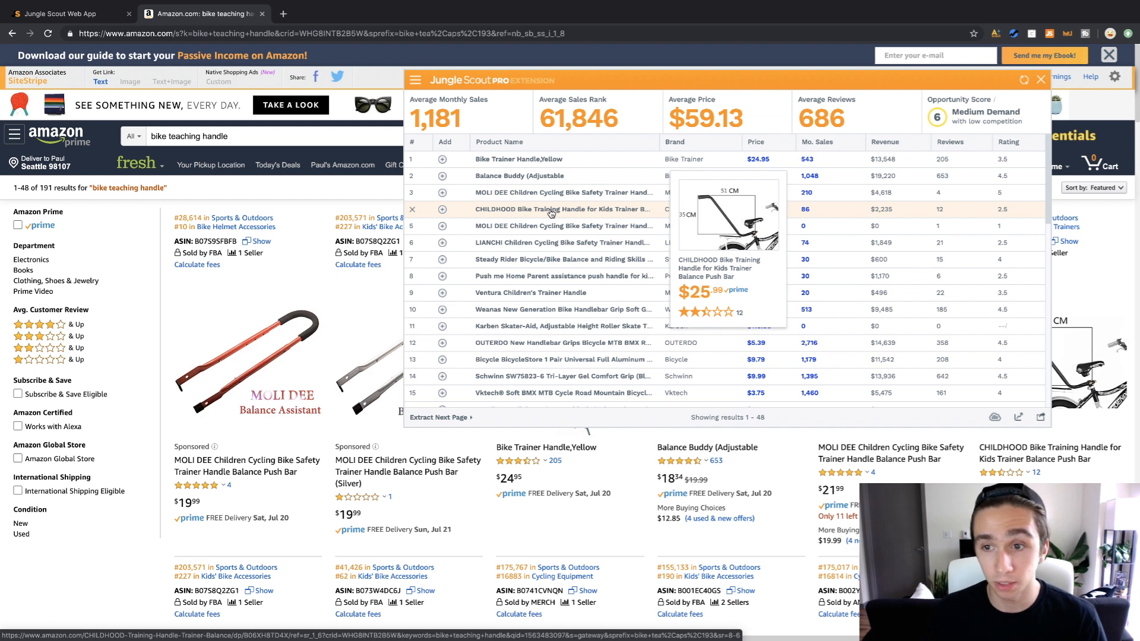
pyautogui.moveTo(530, 182)
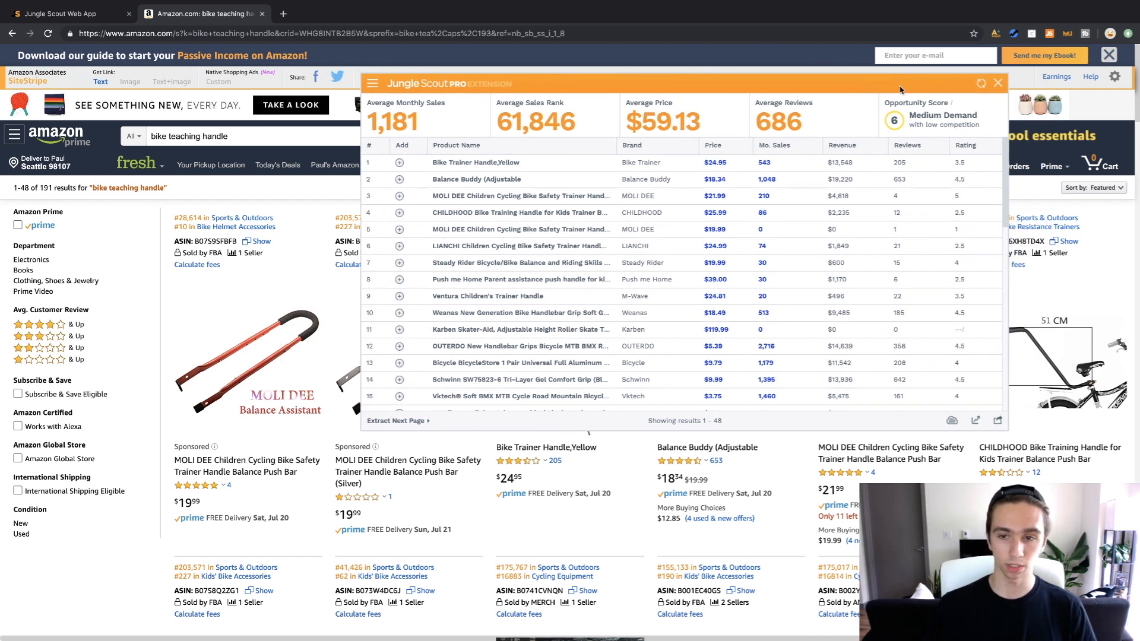
# Sort products by revenue descending, topped by TheCroco's $45,645 balance bike
pyautogui.click(841, 145)
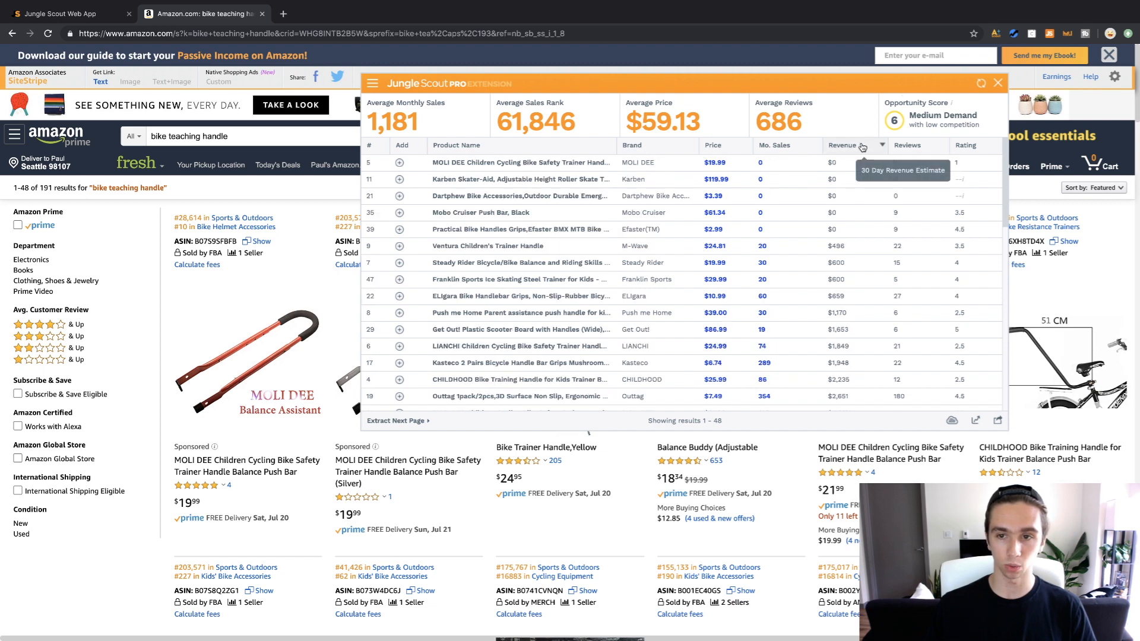
pyautogui.click(866, 148)
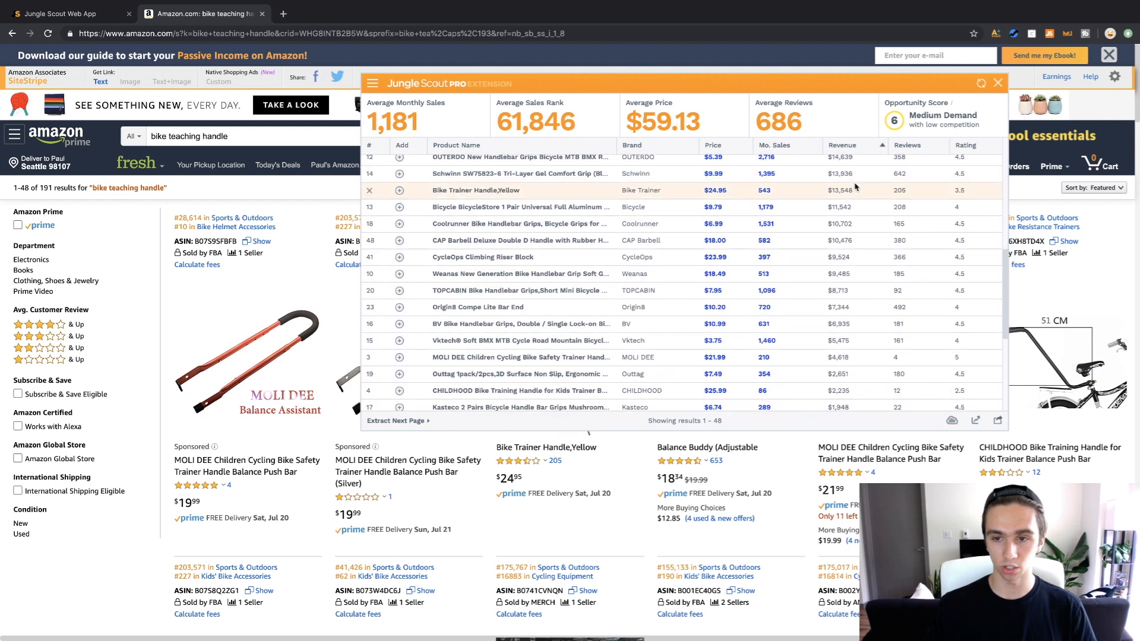
pyautogui.scroll(-3)
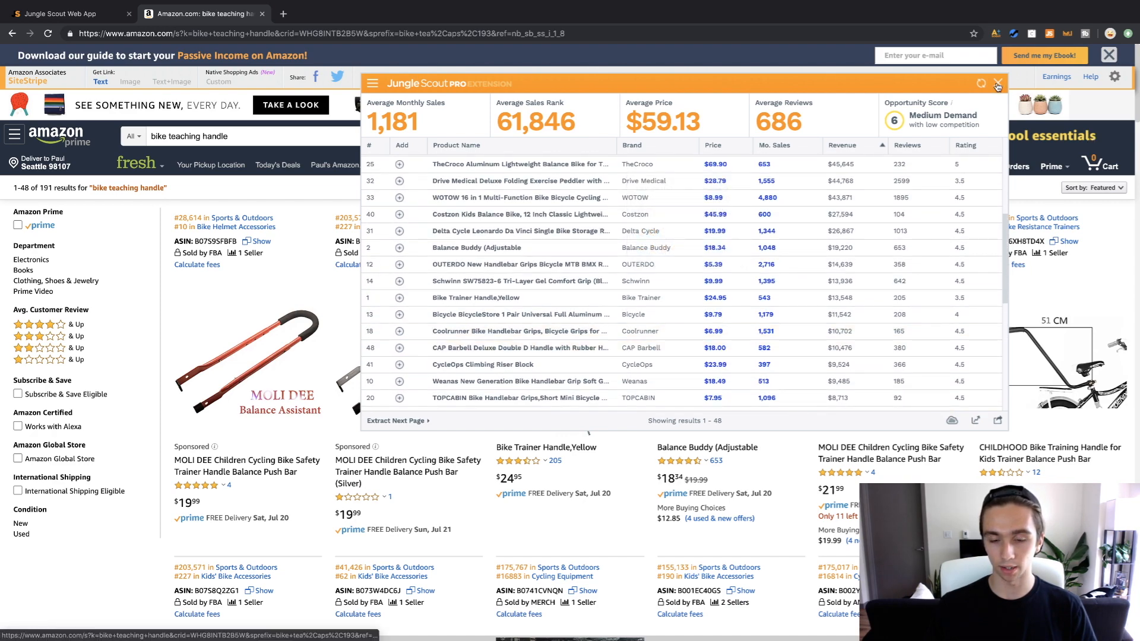
# Hide the product table, scroll the Amazon listings, and relaunch Jungle Scout
pyautogui.click(997, 83)
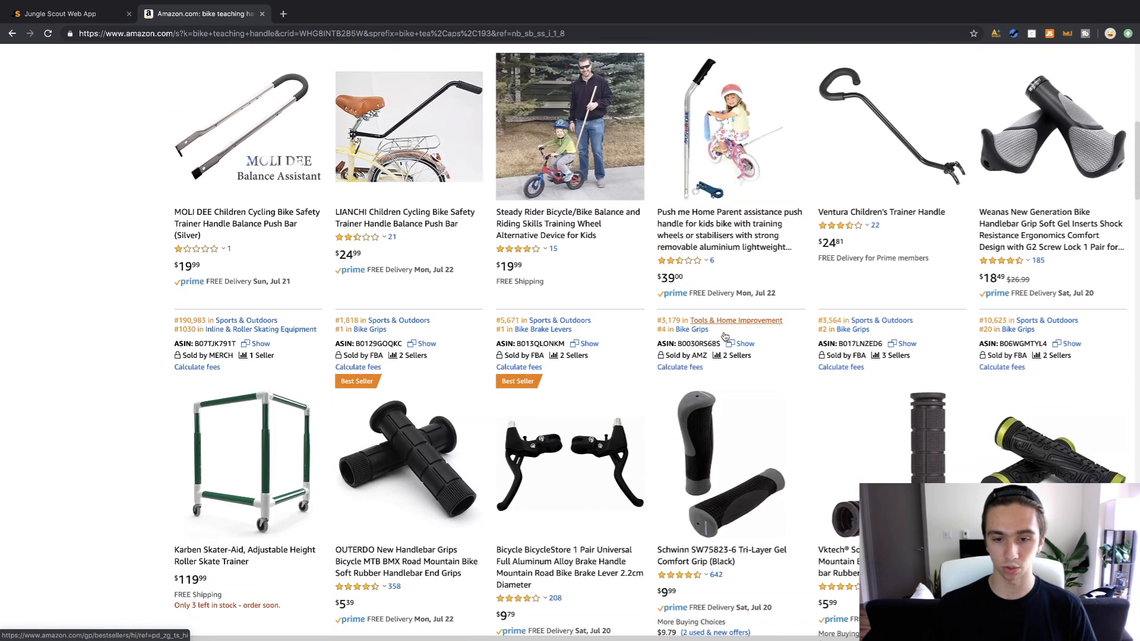
pyautogui.scroll(-3)
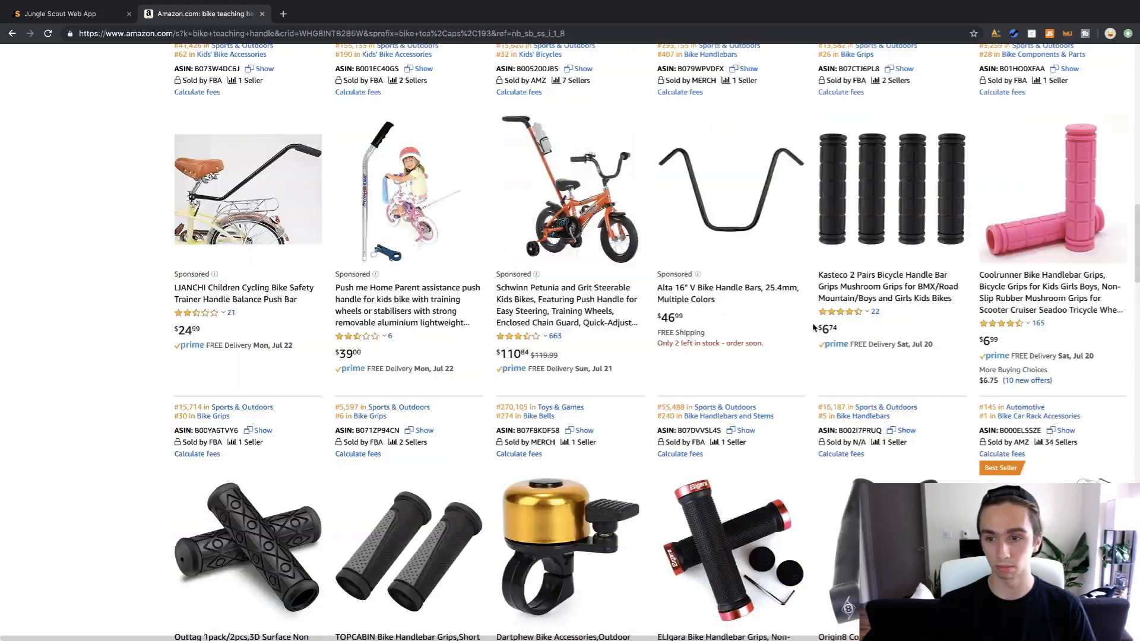
pyautogui.click(1049, 33)
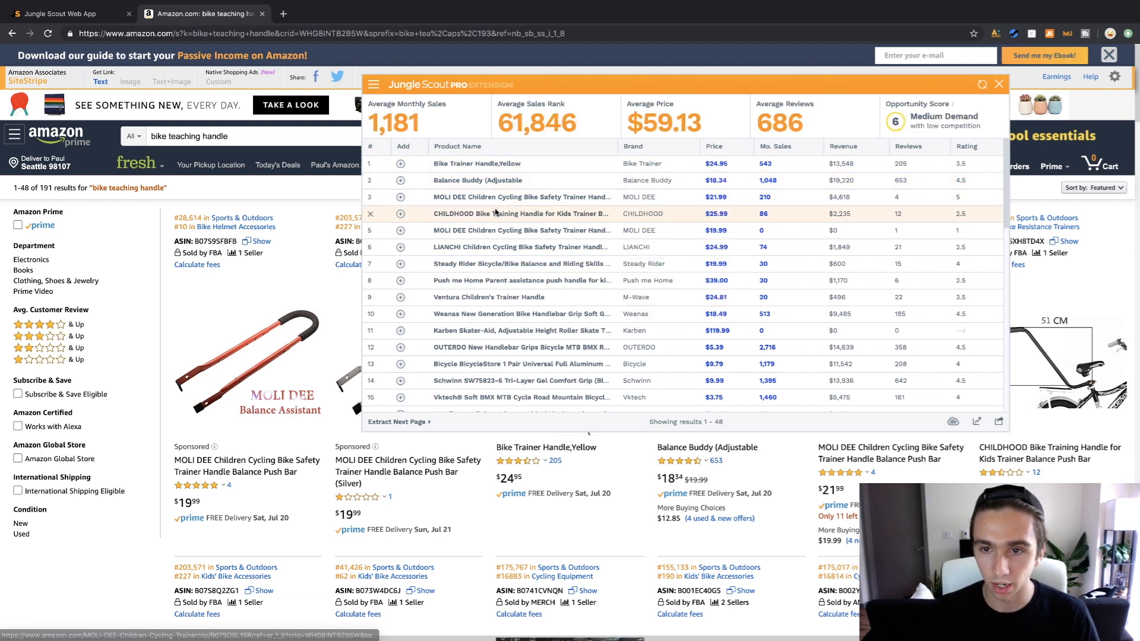
pyautogui.moveTo(498, 247)
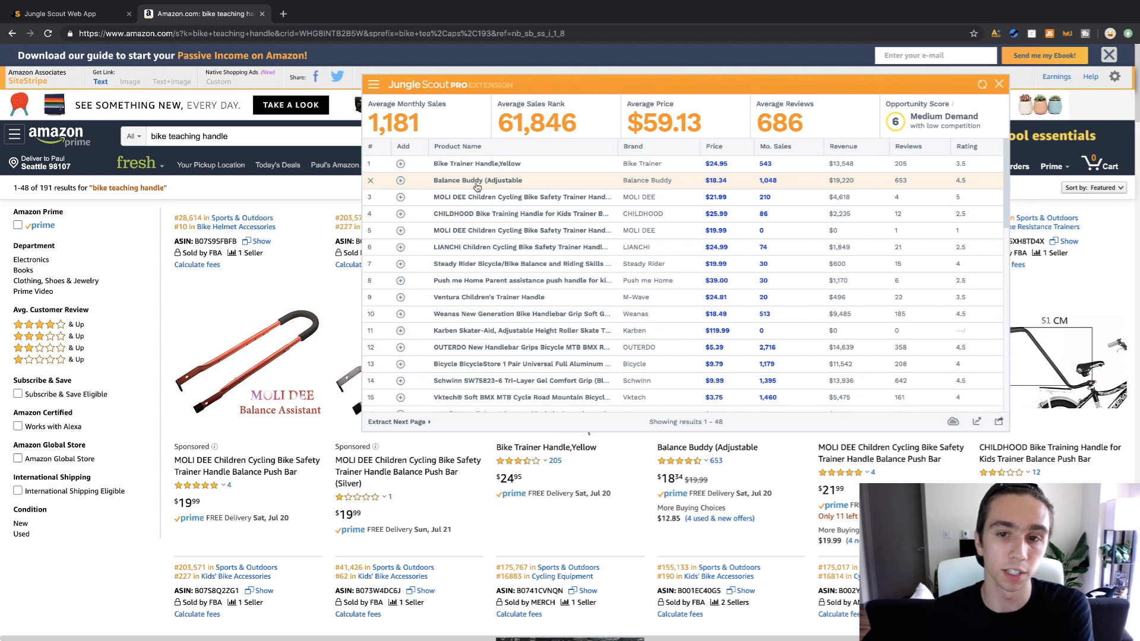
pyautogui.moveTo(467, 174)
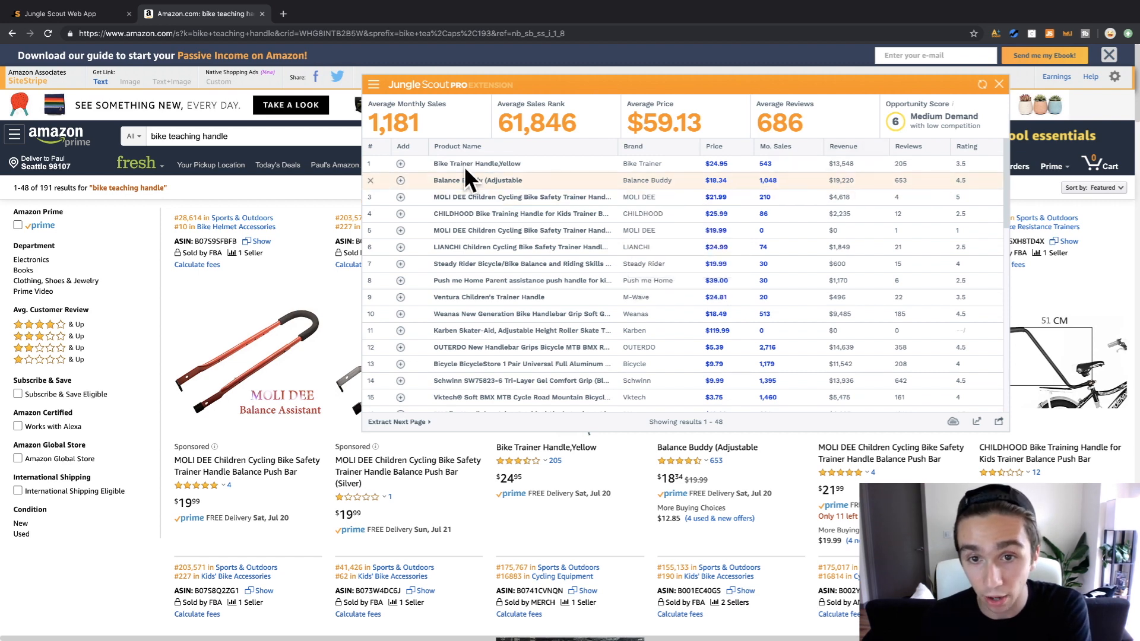
pyautogui.moveTo(467, 187)
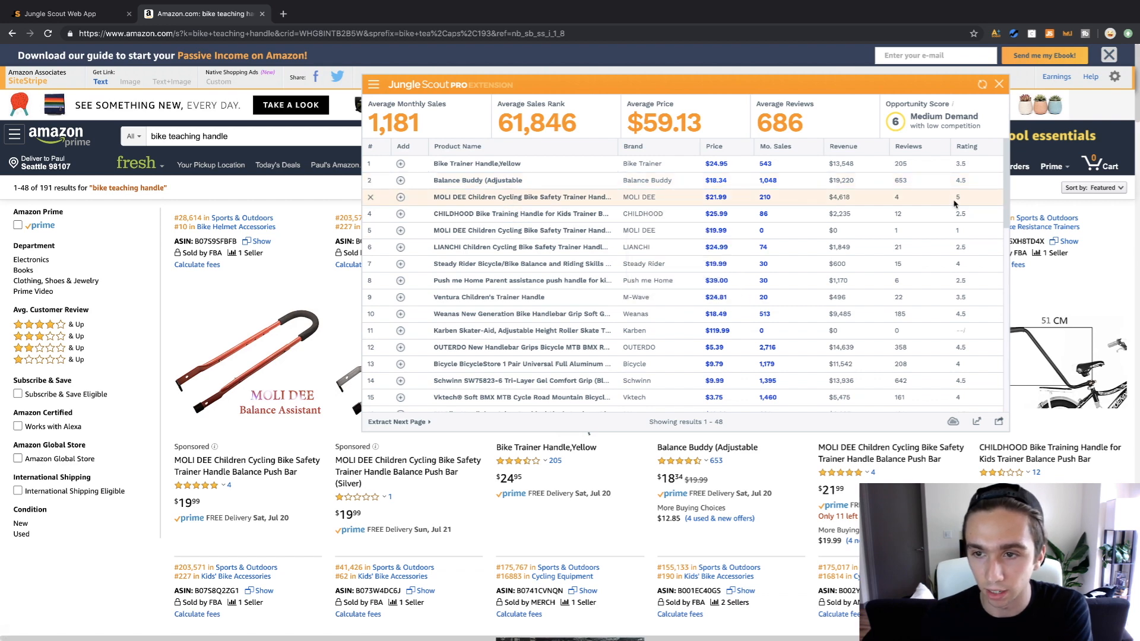
pyautogui.moveTo(931, 179)
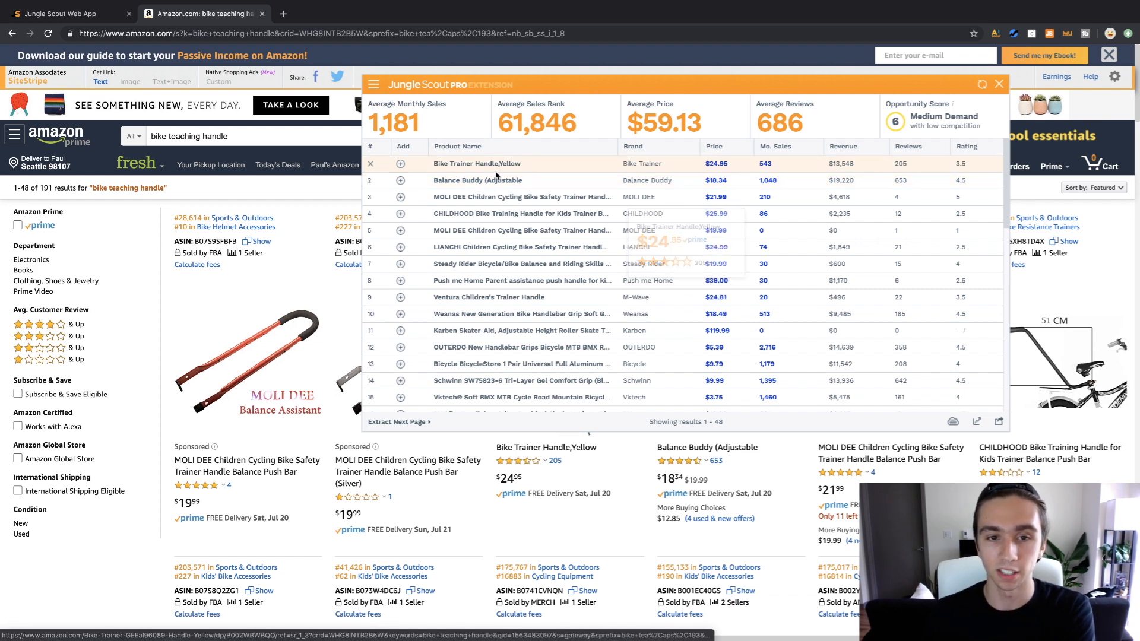
pyautogui.moveTo(497, 181)
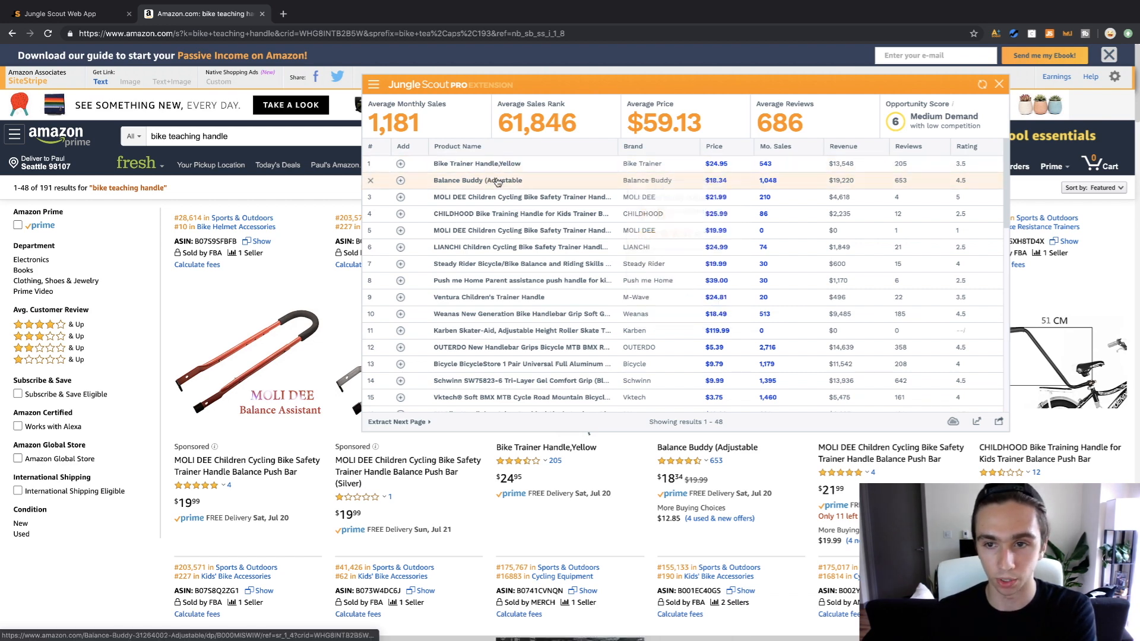
# Close the product table and scroll down to the MOLI DEE push bar's ratings
pyautogui.click(998, 84)
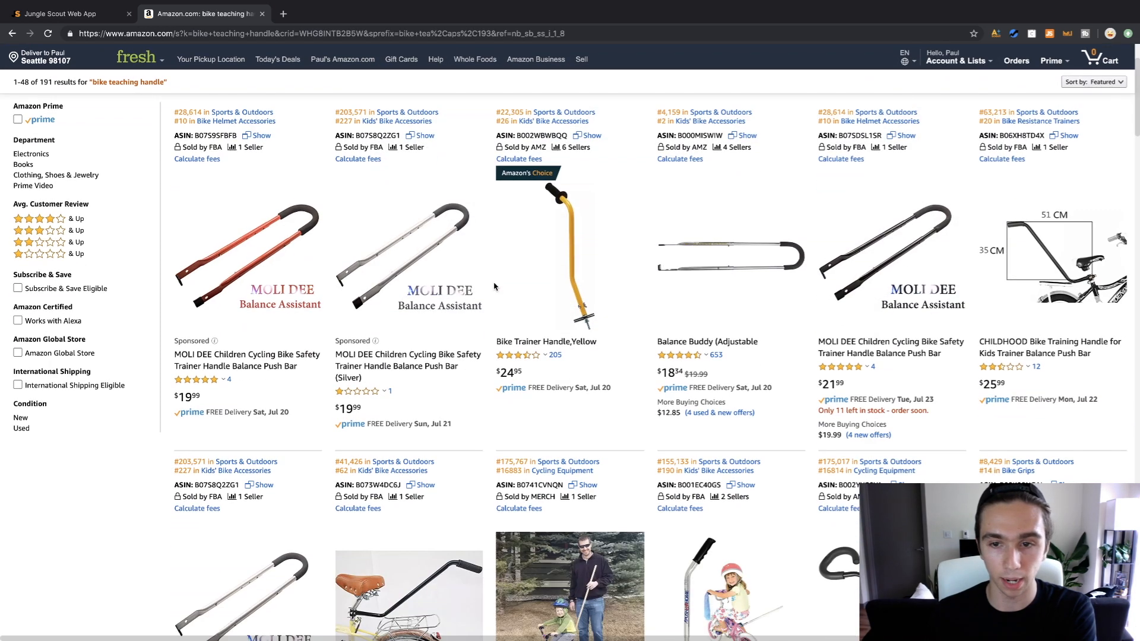
pyautogui.scroll(-3)
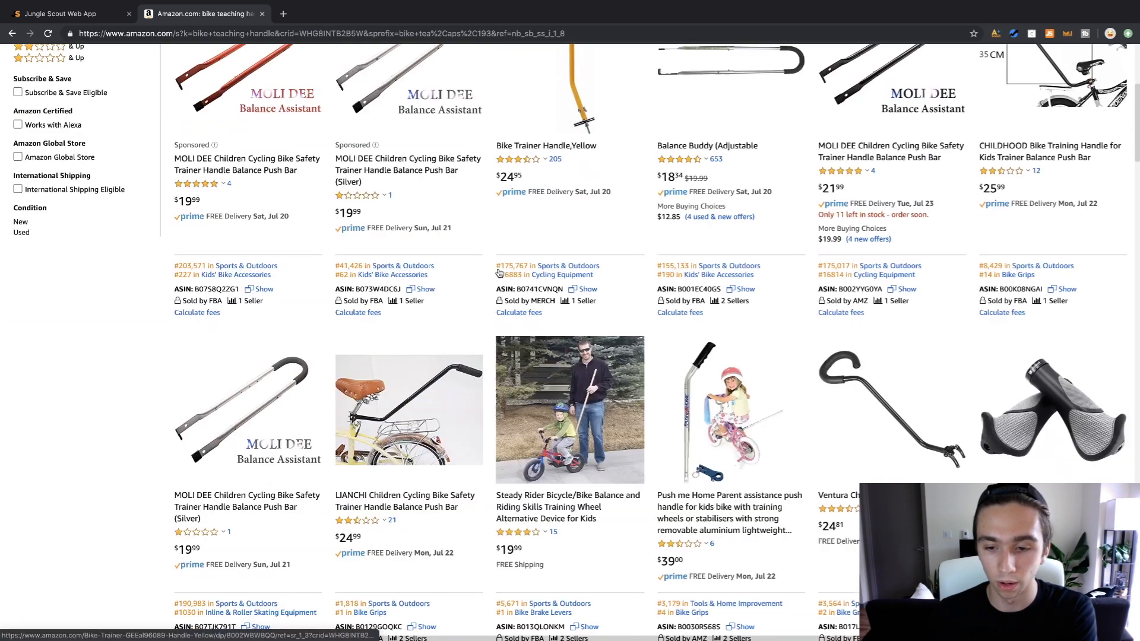
pyautogui.scroll(-3)
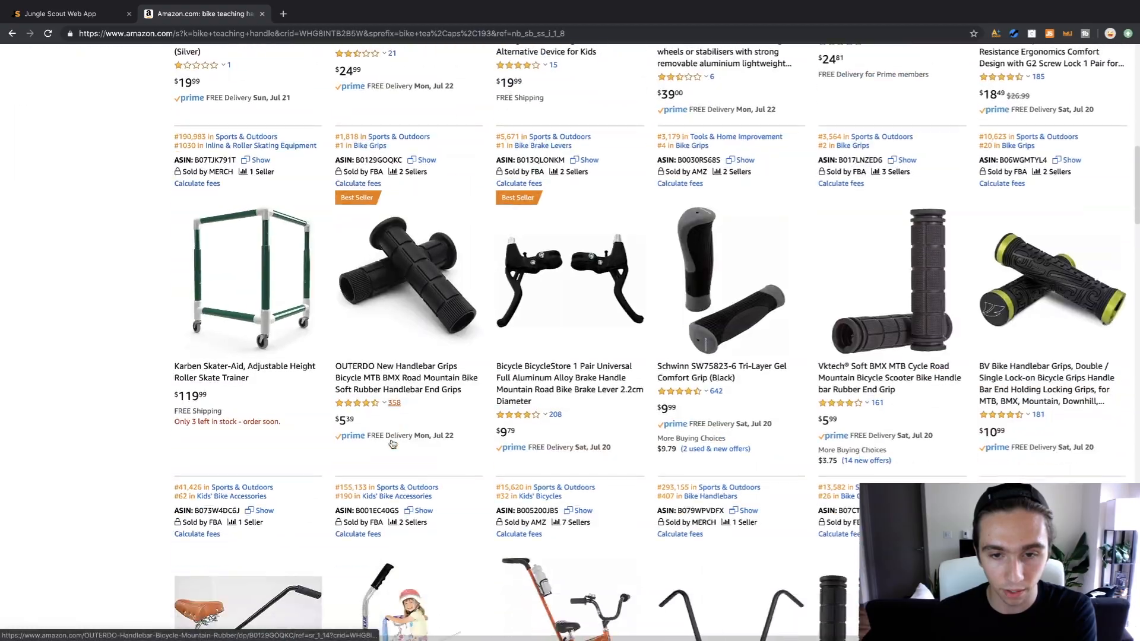
pyautogui.scroll(-3)
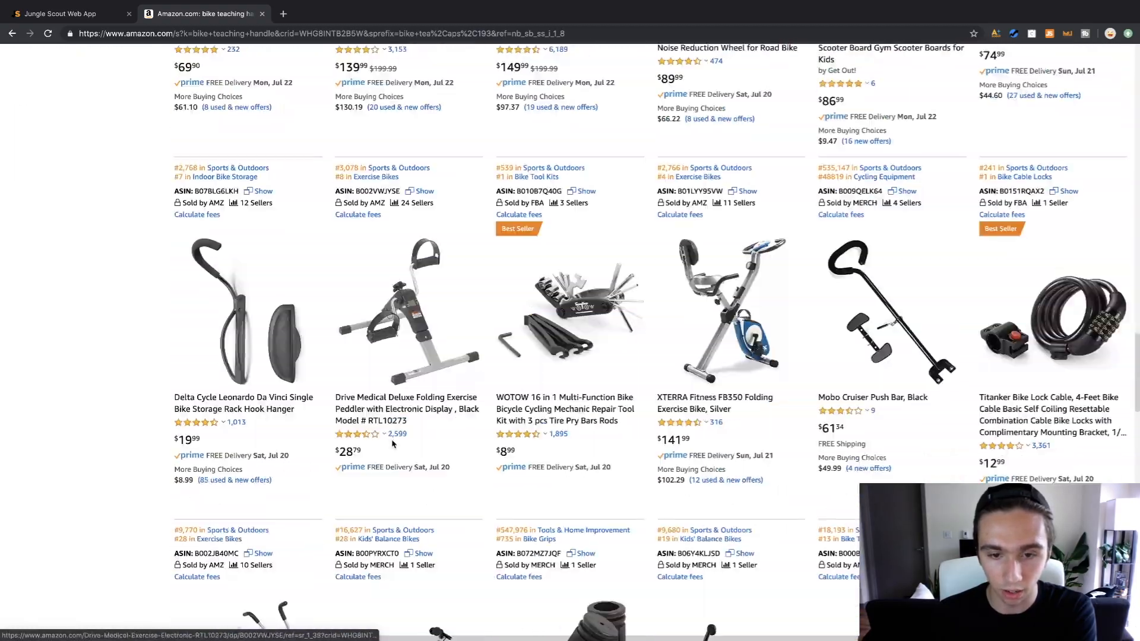
pyautogui.scroll(-3)
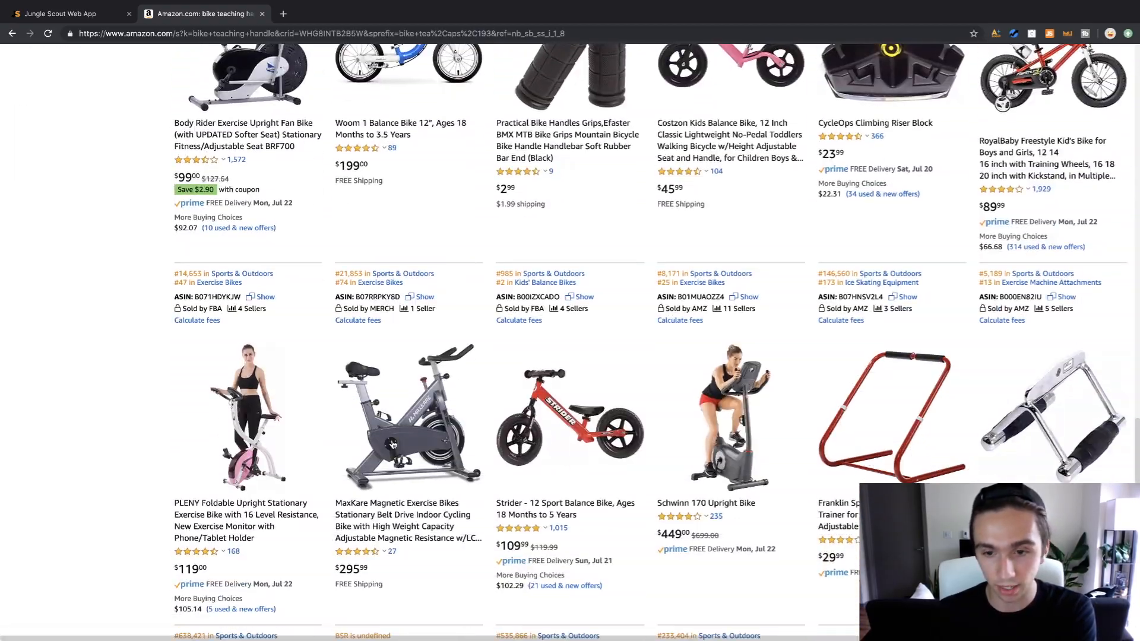
pyautogui.scroll(-3)
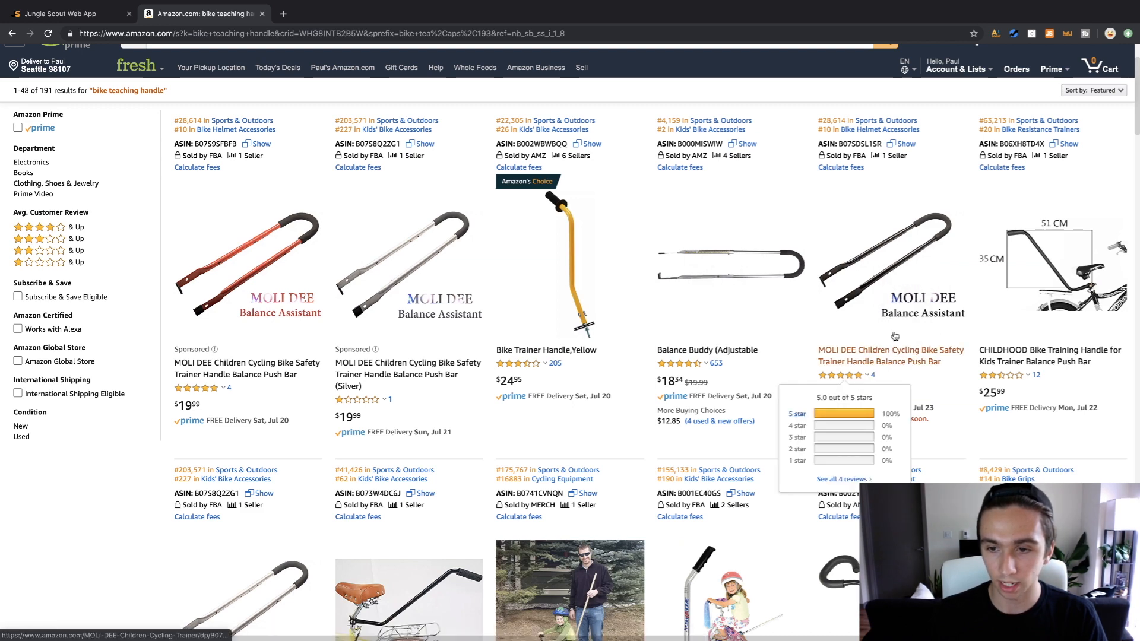
# Scroll the reopened Jungle Scout table averaging 1,181 monthly sales and $59.13 price
pyautogui.scroll(-3)
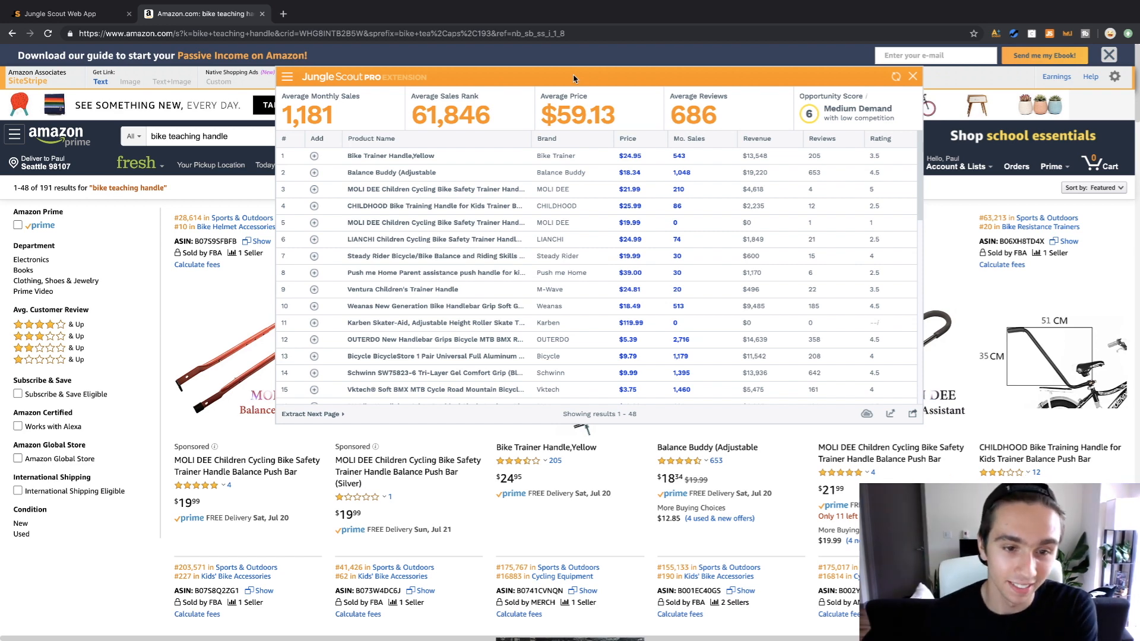
pyautogui.moveTo(573, 79)
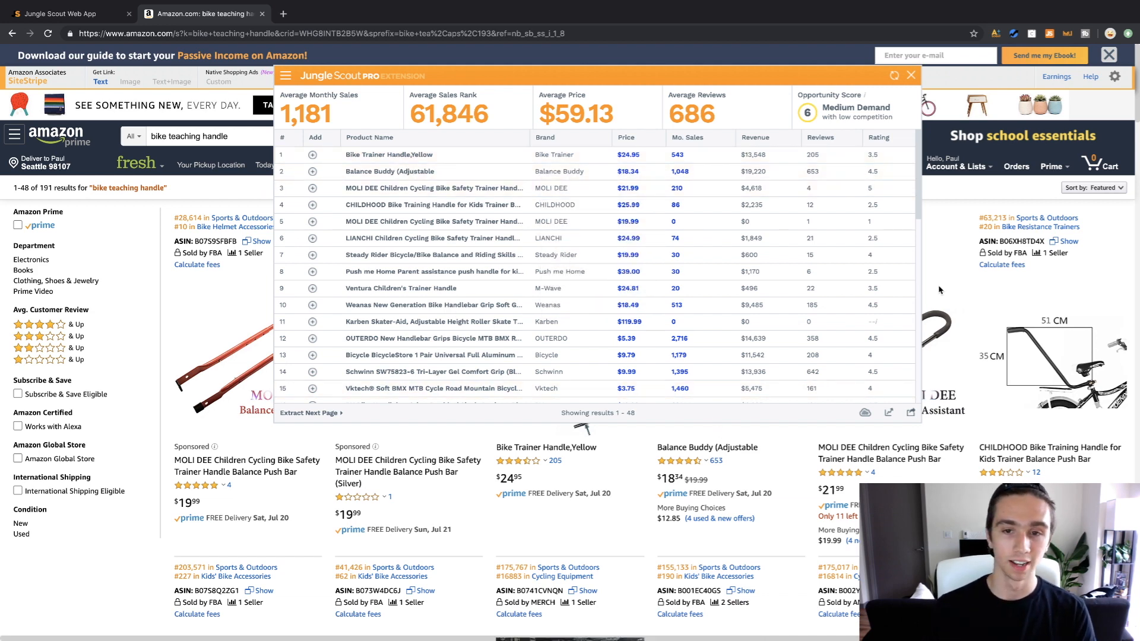
pyautogui.moveTo(696, 93)
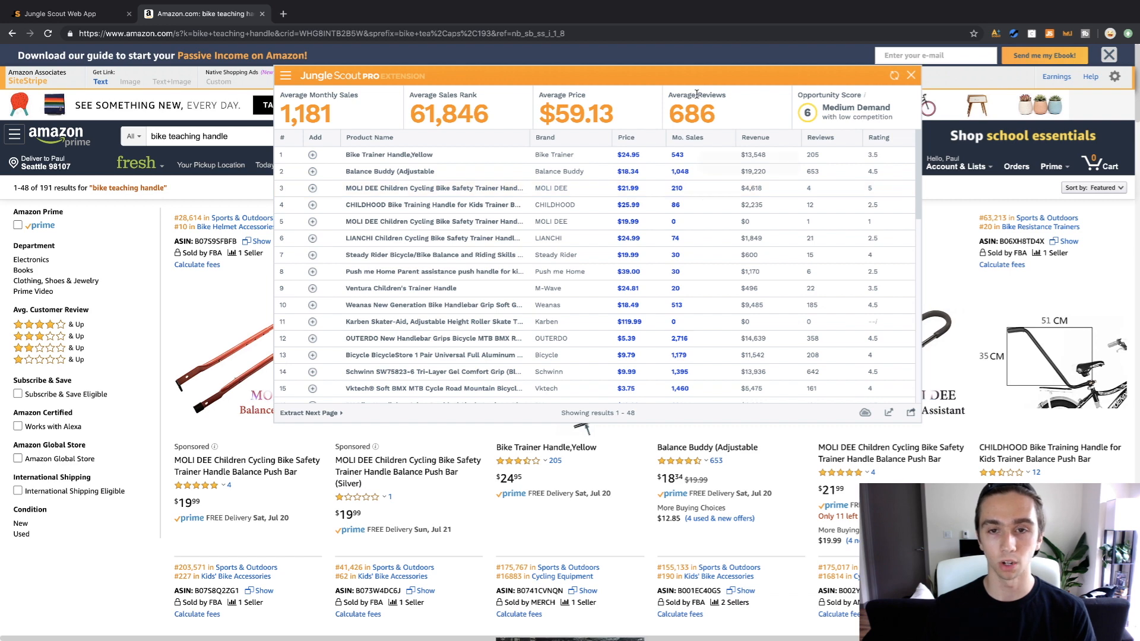